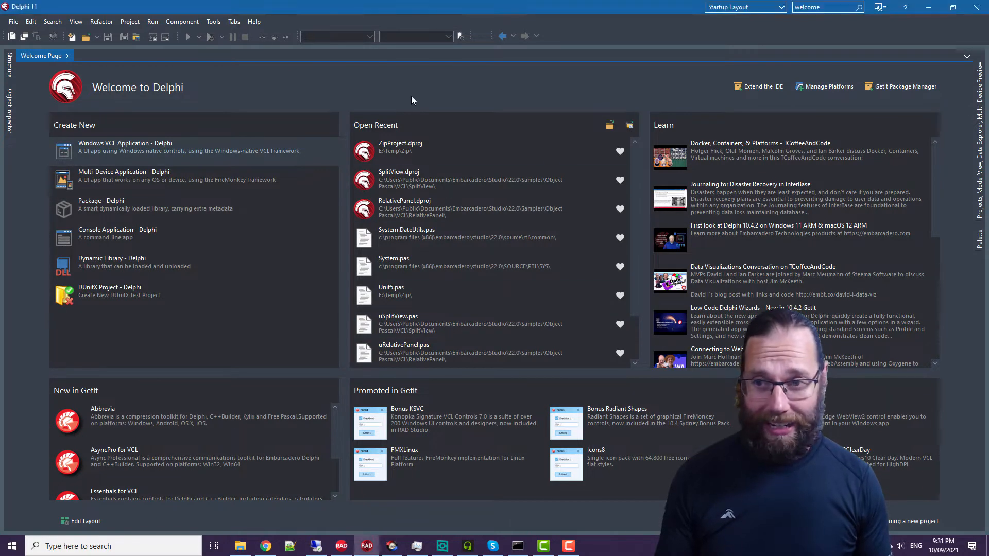
mouse_move(248, 64)
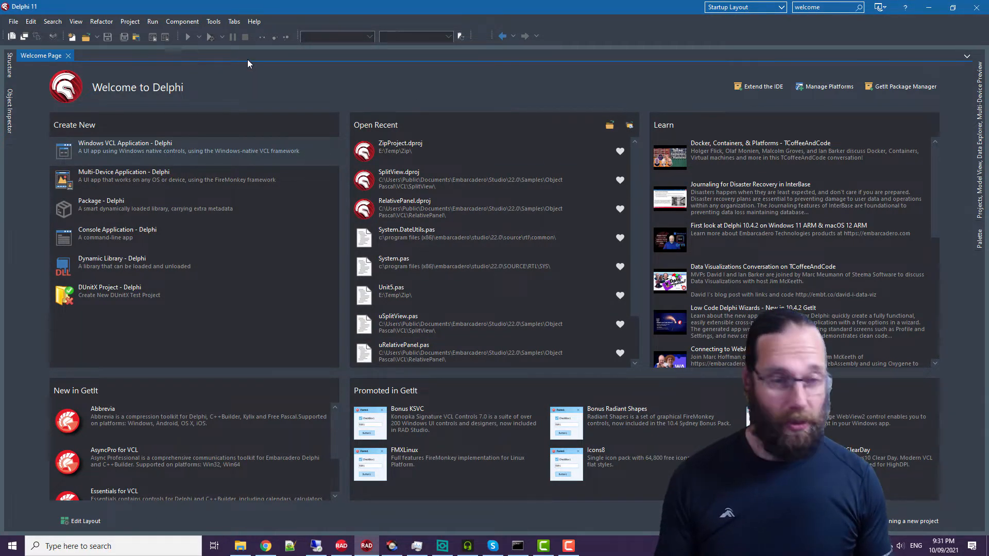
Step: From the Welcome setup, start a new Windows VCL Application project in Delphi 11
click(253, 20)
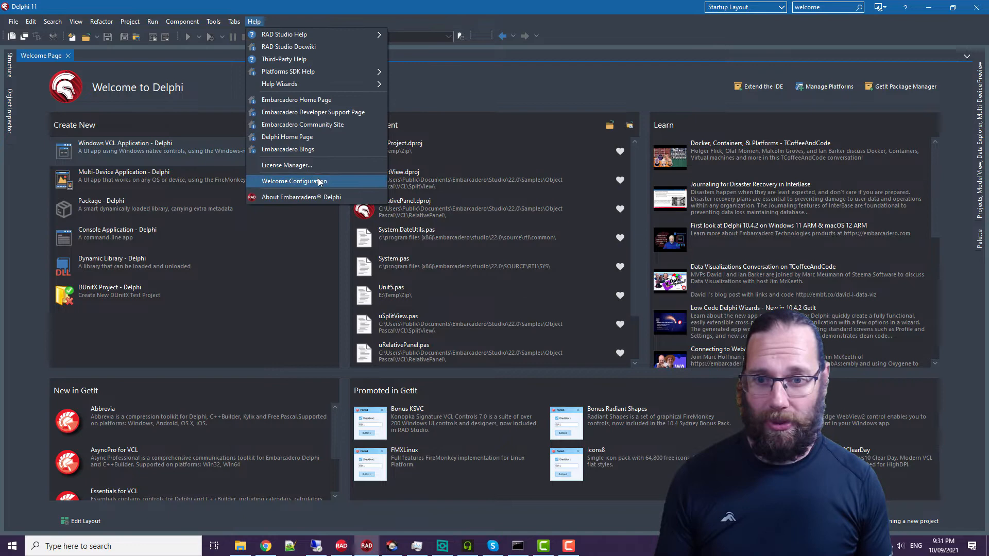
click(291, 182)
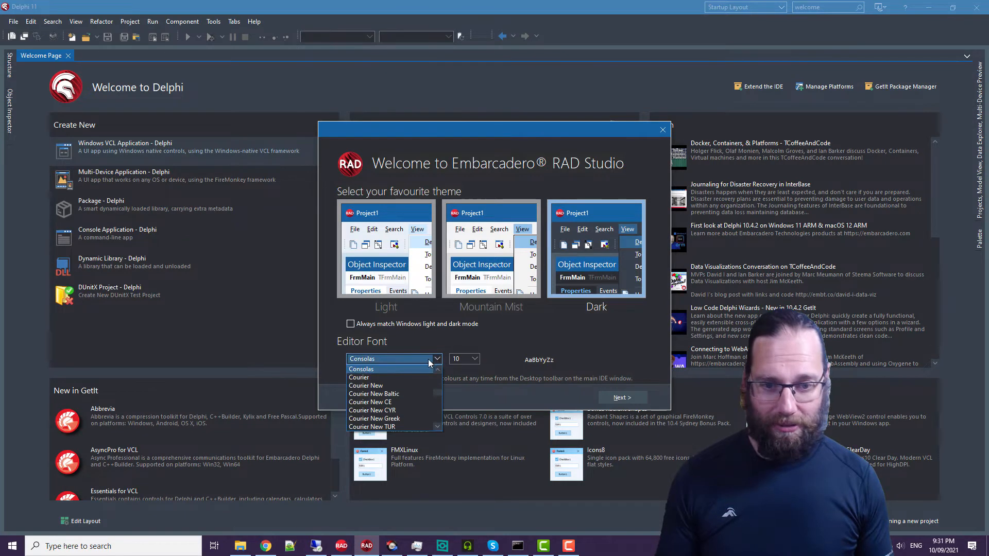
click(362, 359)
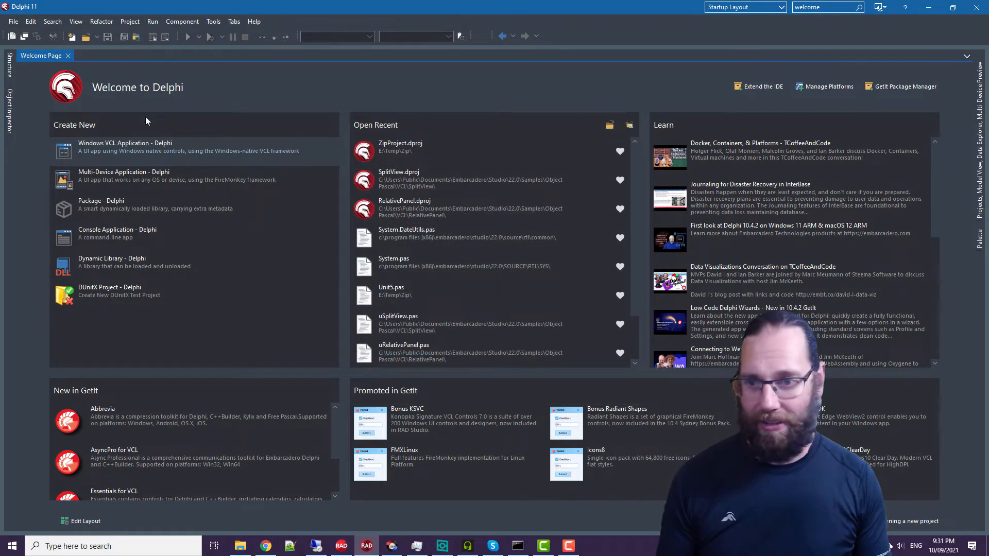
click(125, 148)
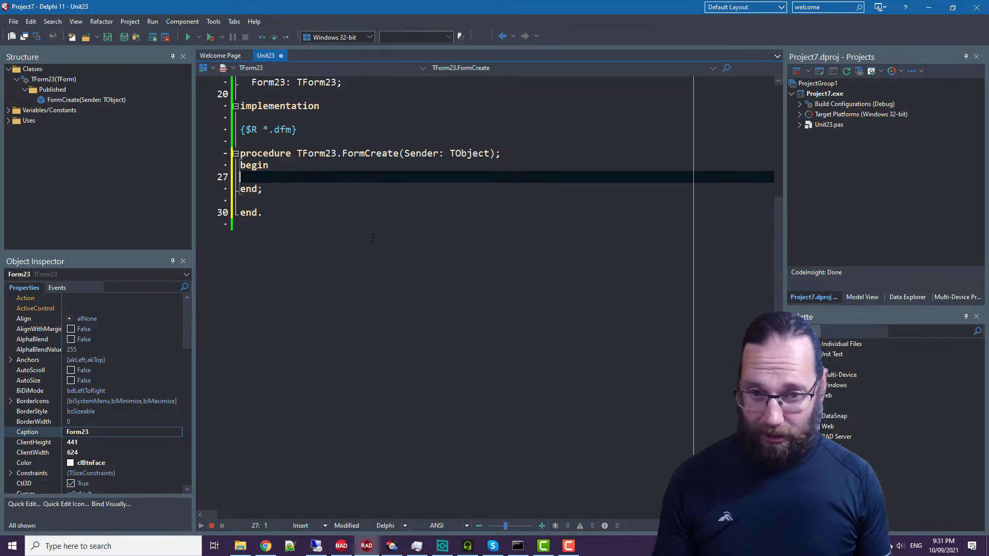
mouse_move(517, 546)
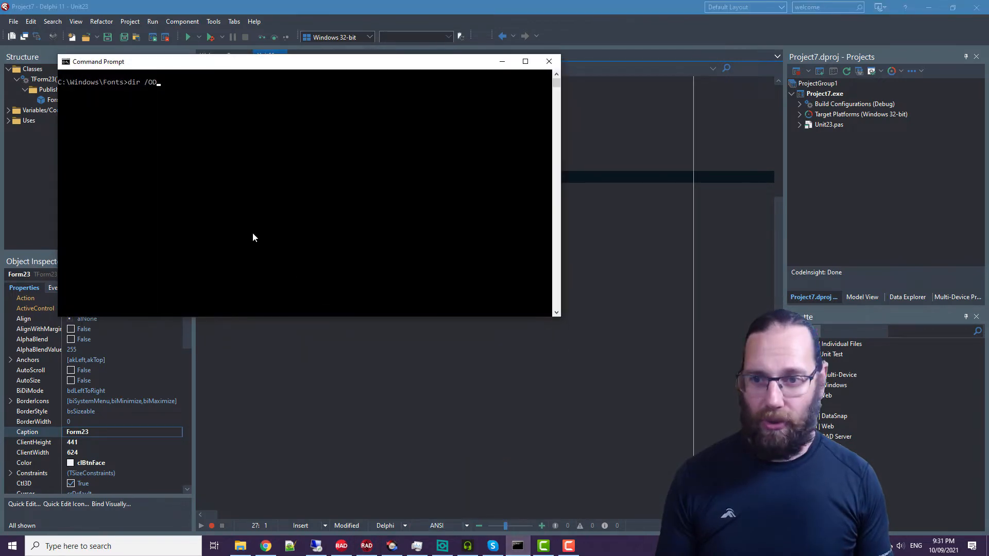
mouse_move(263, 103)
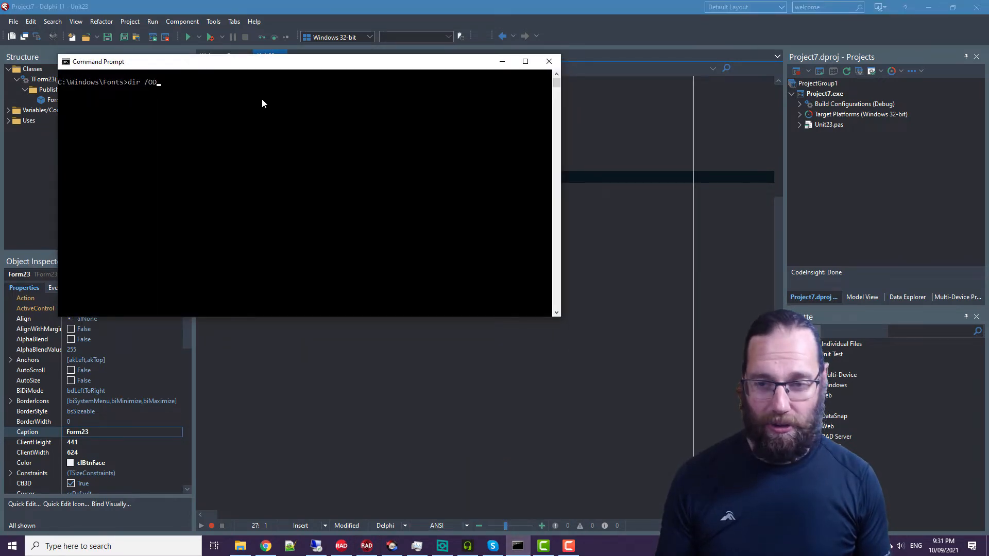
Step: Run dir /OD in C:\Windows\Fonts and review the newest font files, ending with JetBrainsMono
key(Return)
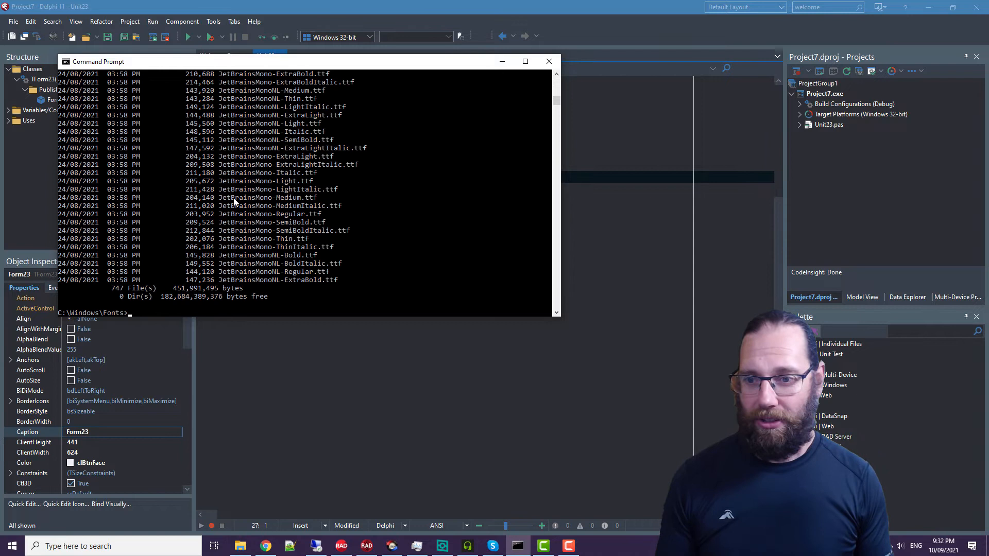
mouse_move(190, 279)
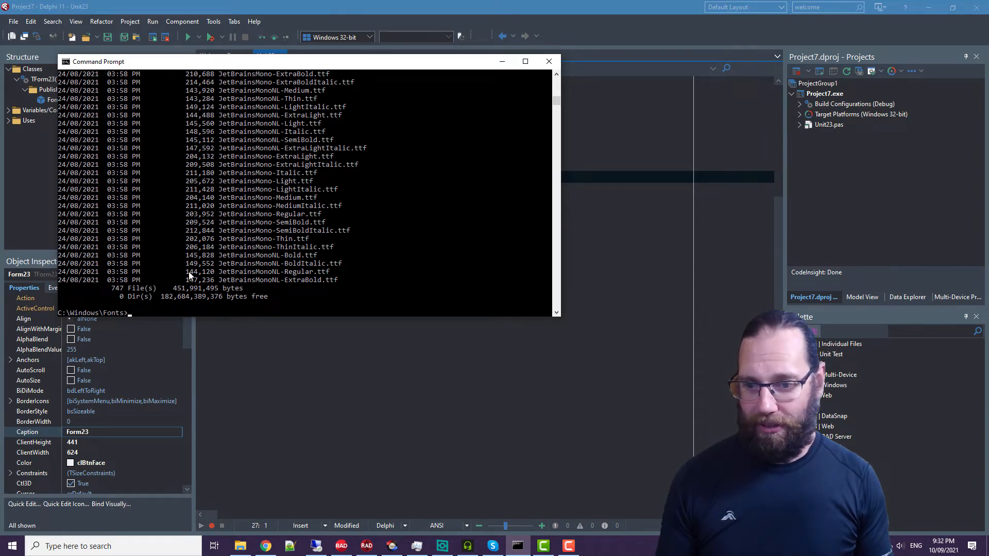
text(dir /OD)
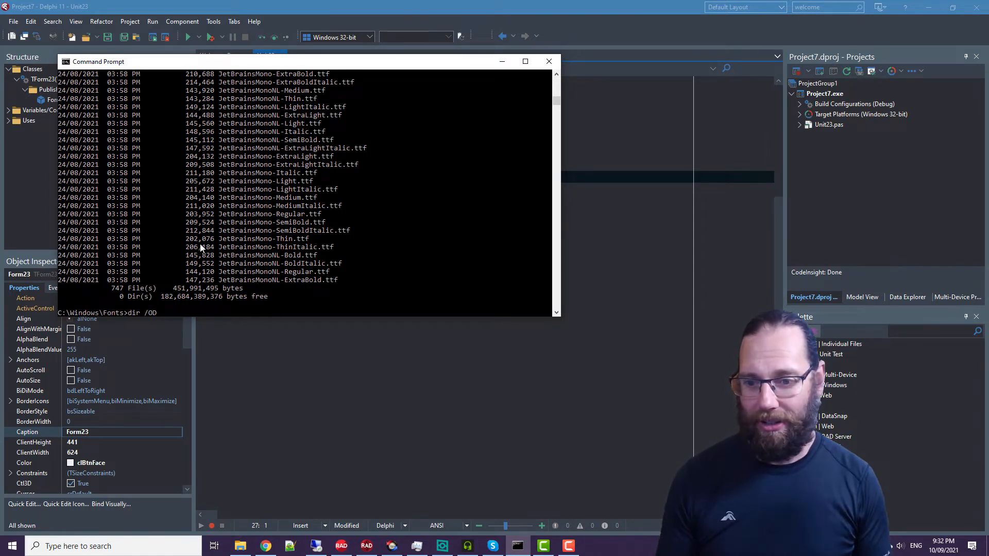
key(Return)
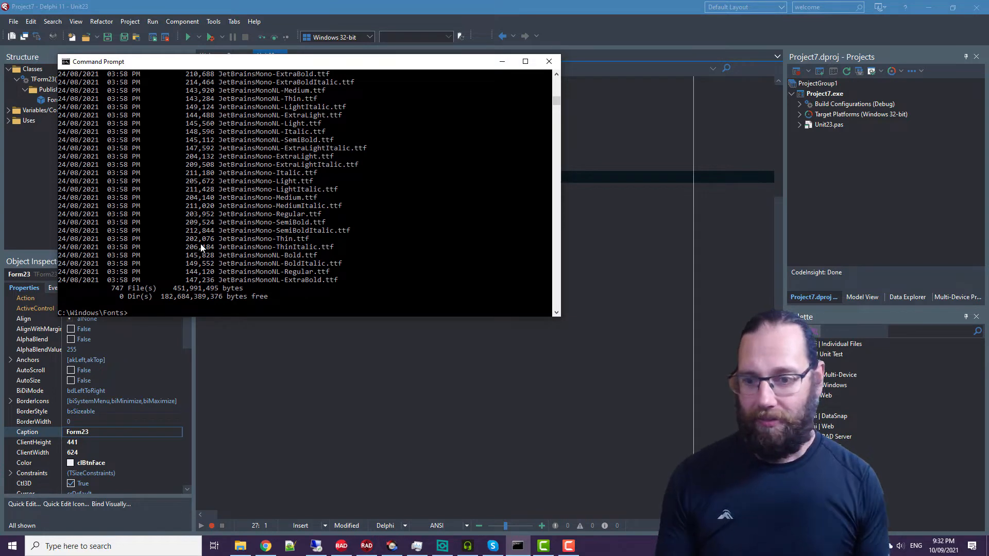
scroll(up, 3)
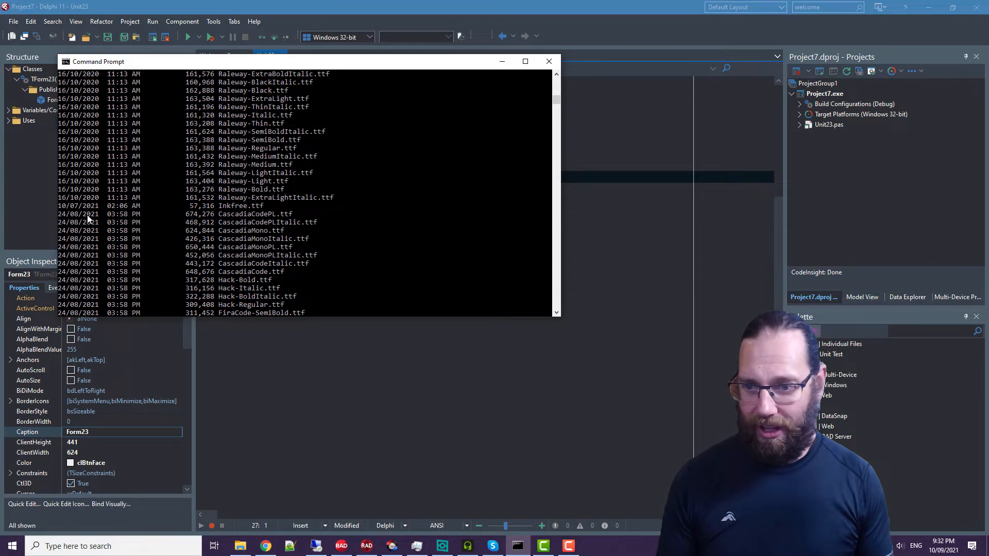
mouse_move(243, 218)
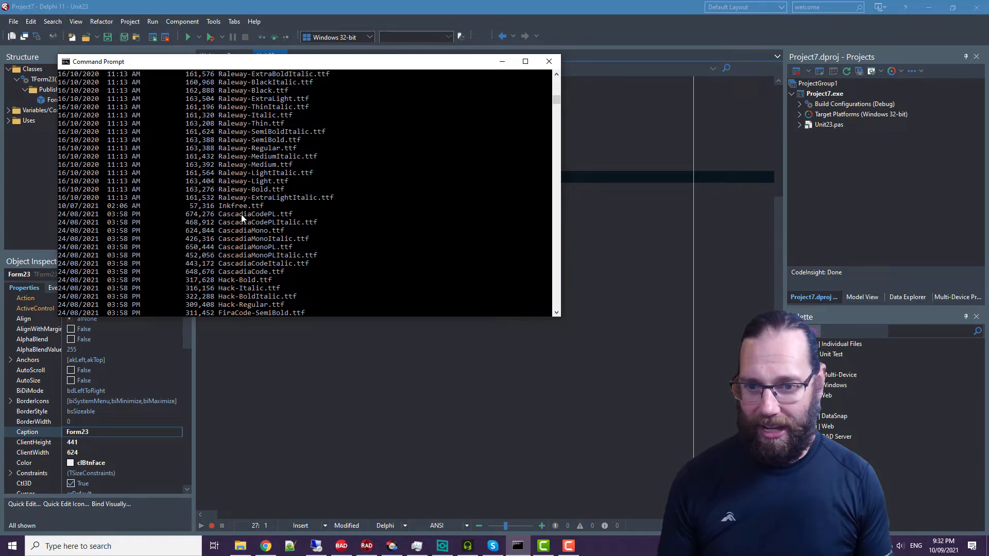
scroll(down, 3)
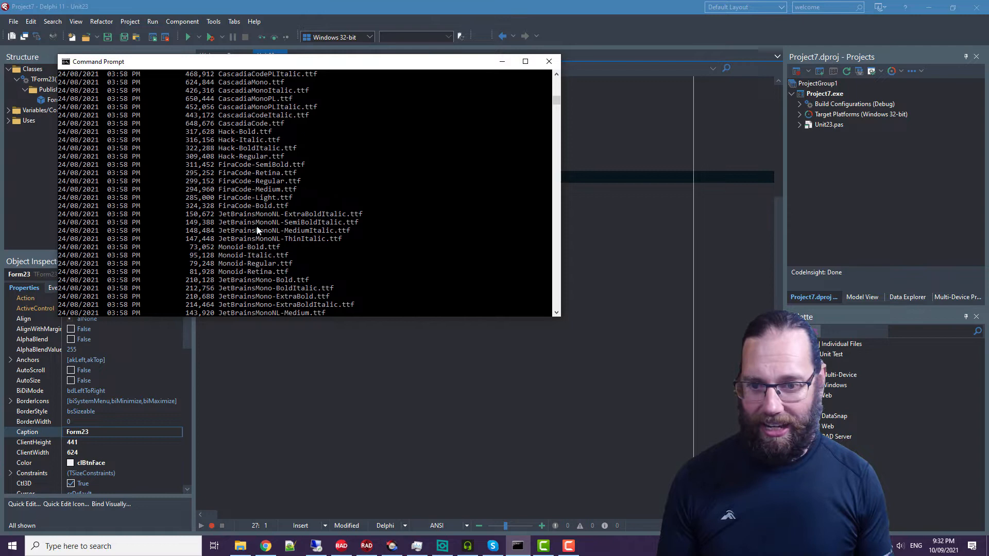
scroll(down, 3)
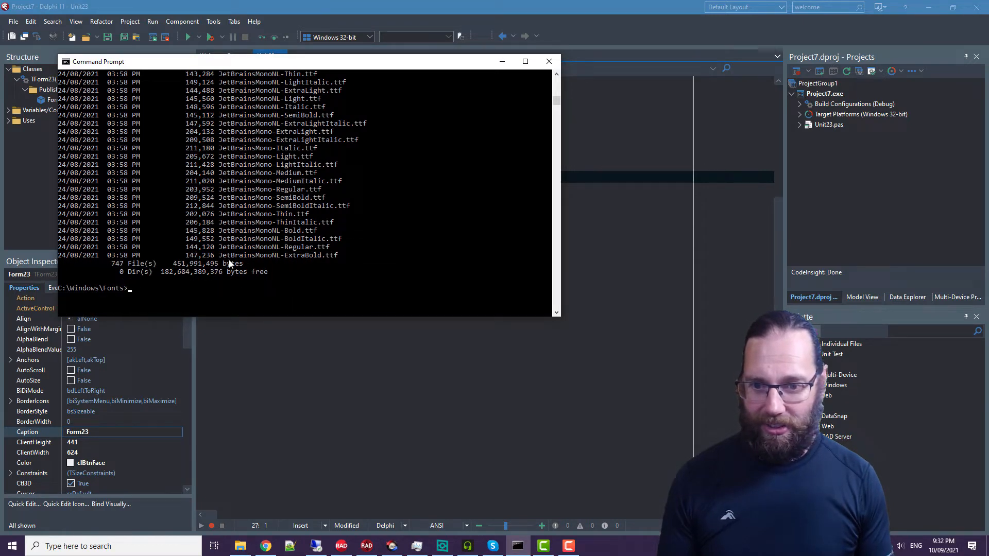
mouse_move(276, 264)
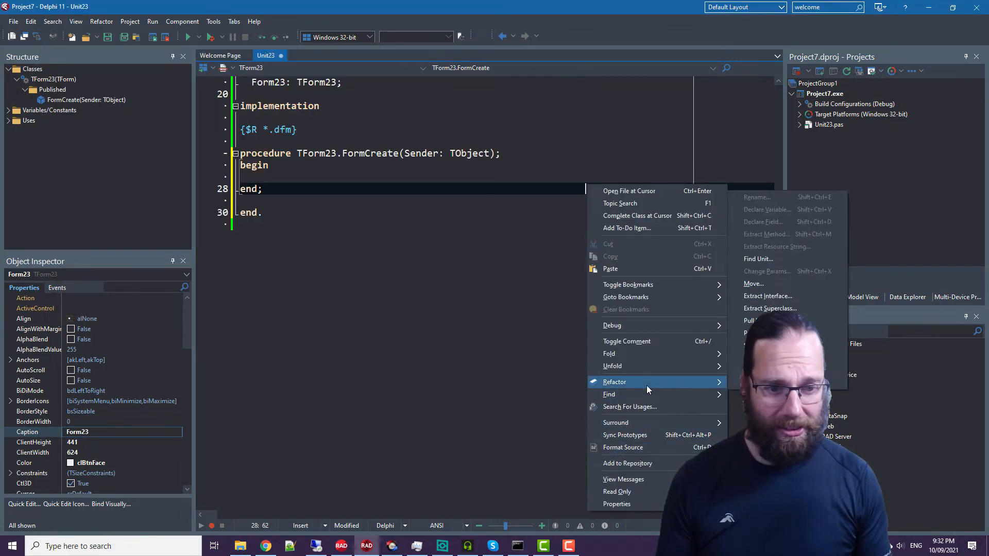
Step: In Editor > Display options, set the editor font to JetBrains Mono NL and save
click(476, 403)
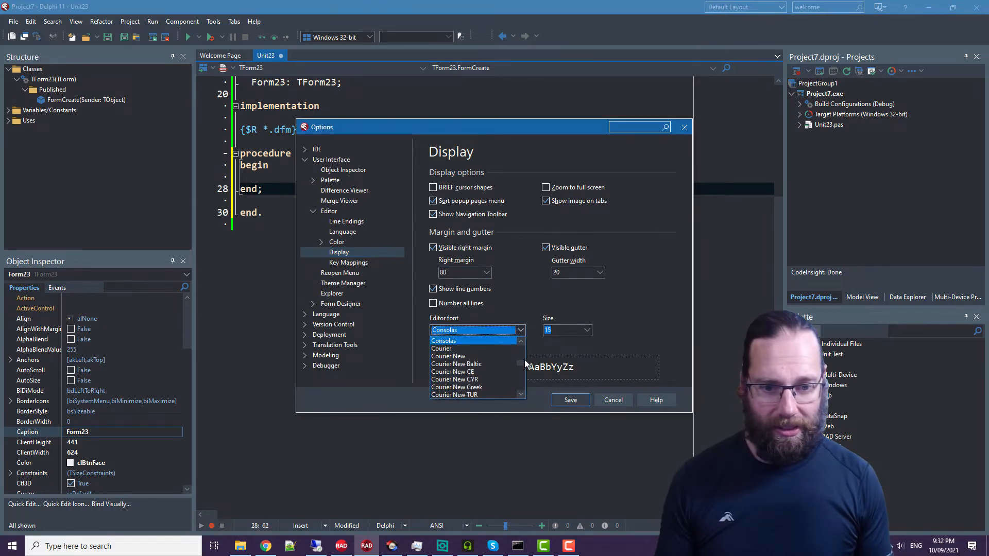
scroll(down, 3)
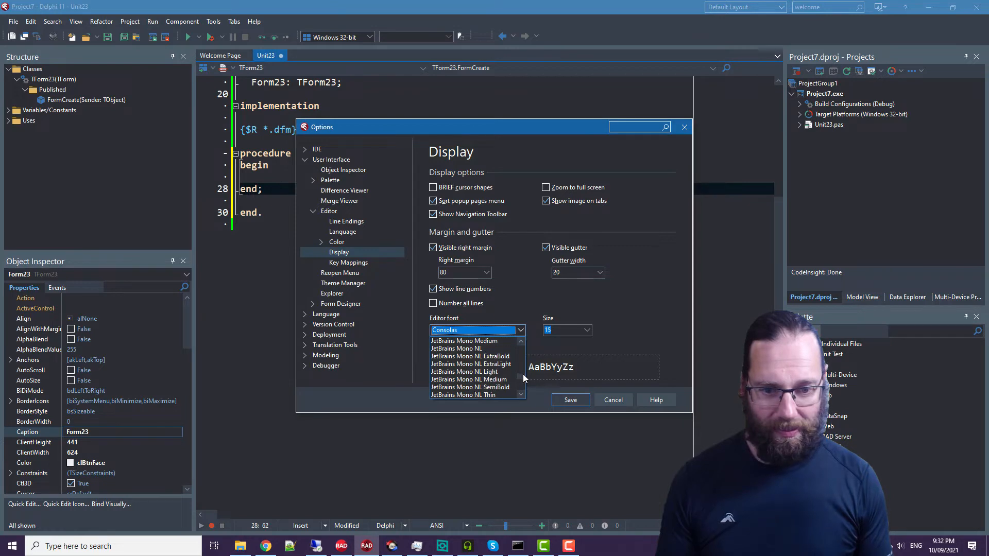
click(457, 348)
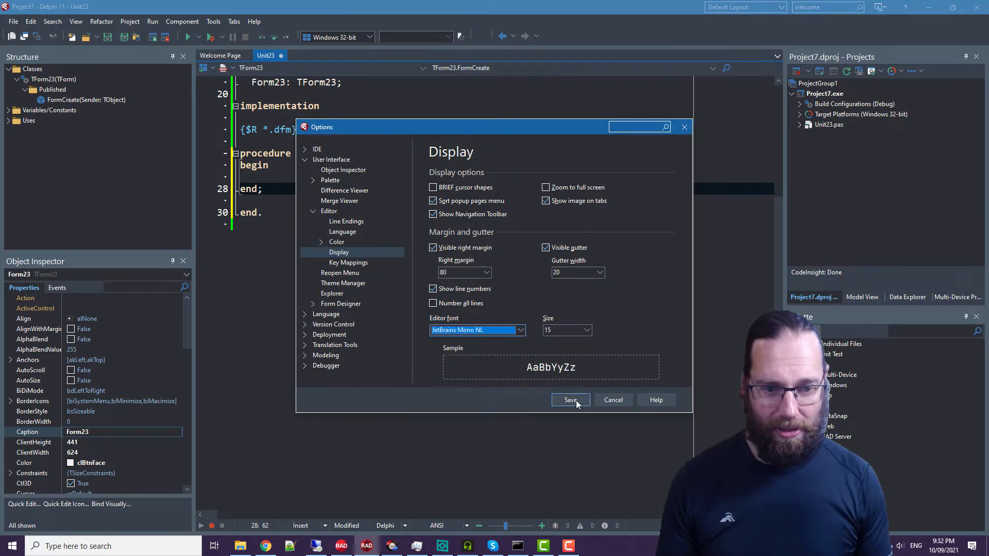
click(569, 400)
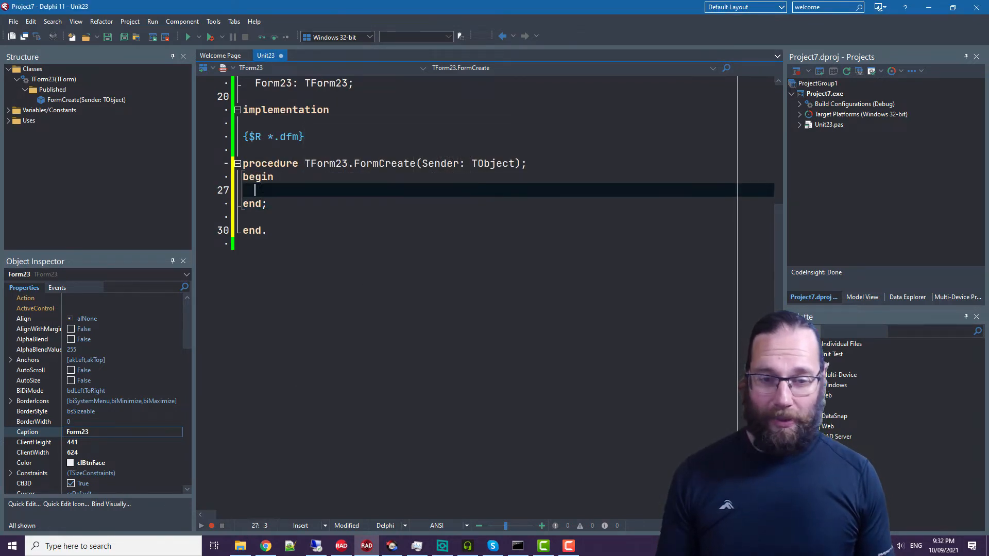
Step: Enter the look-alike characters 00 lI inside the FormCreate body to compare glyphs
text(00)
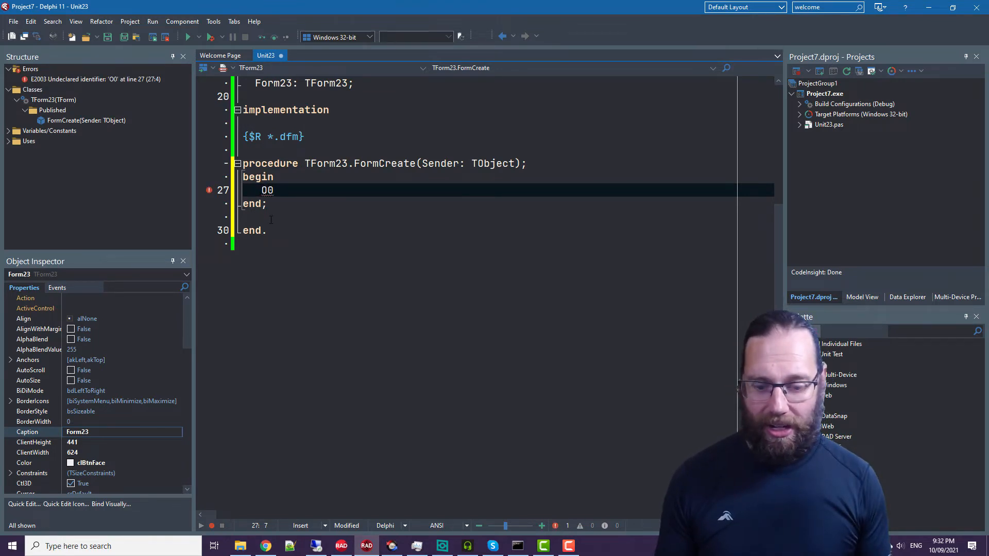
text(l)
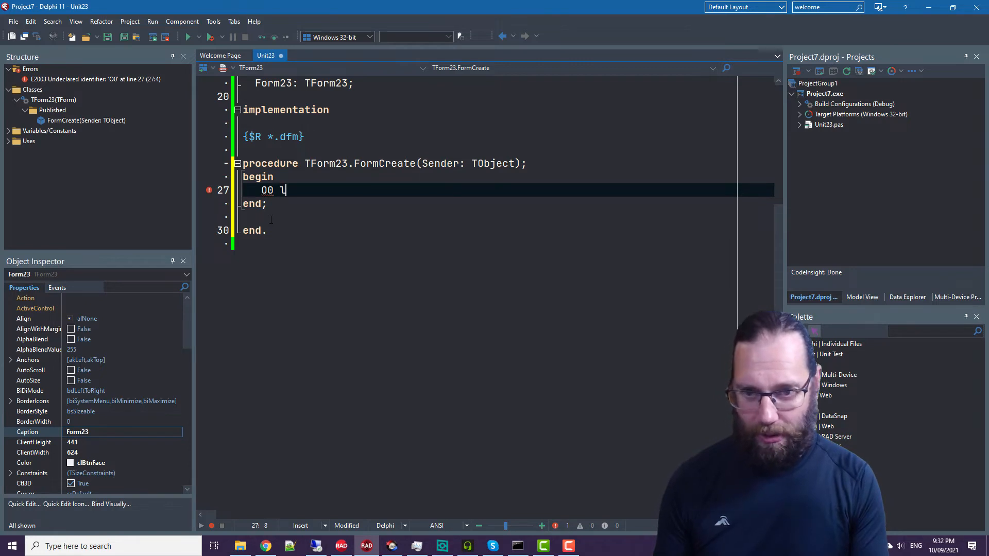
text(I)
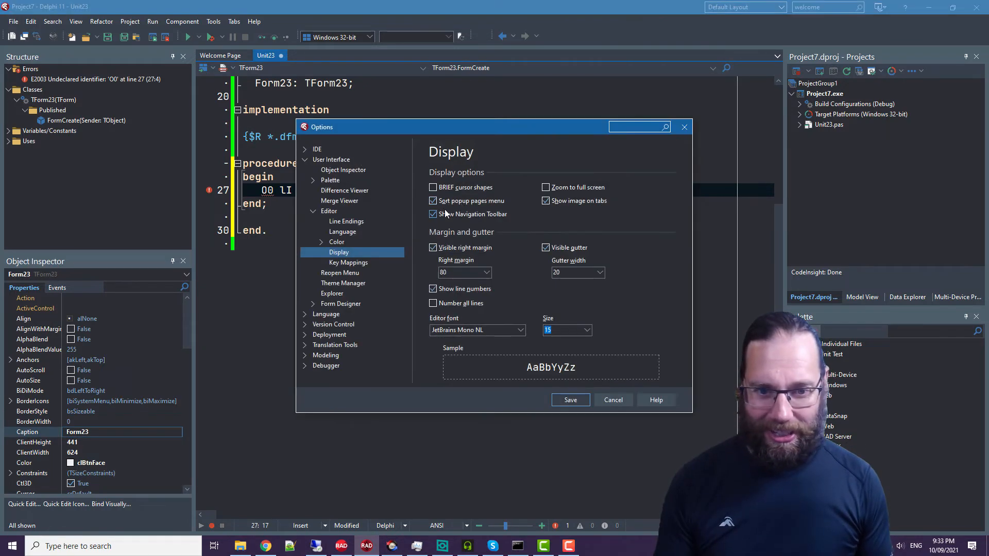
Step: Browse the Editor font dropdown toward Courier New for comparison
click(519, 330)
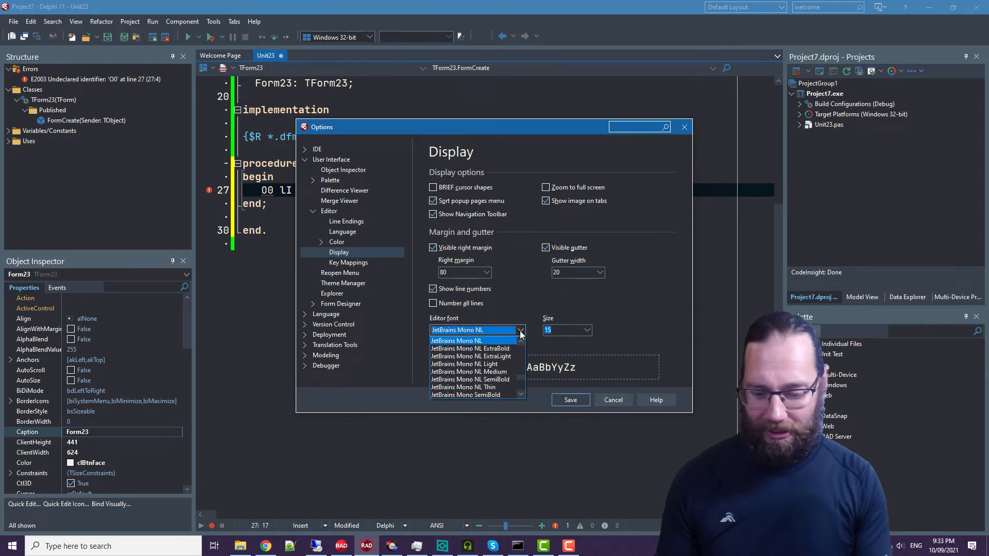
scroll(down, 3)
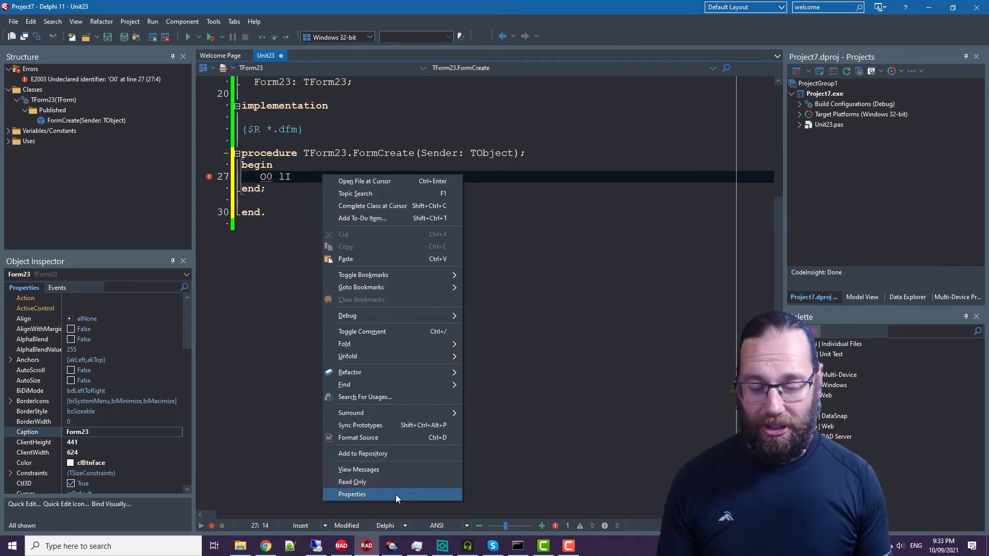
click(351, 494)
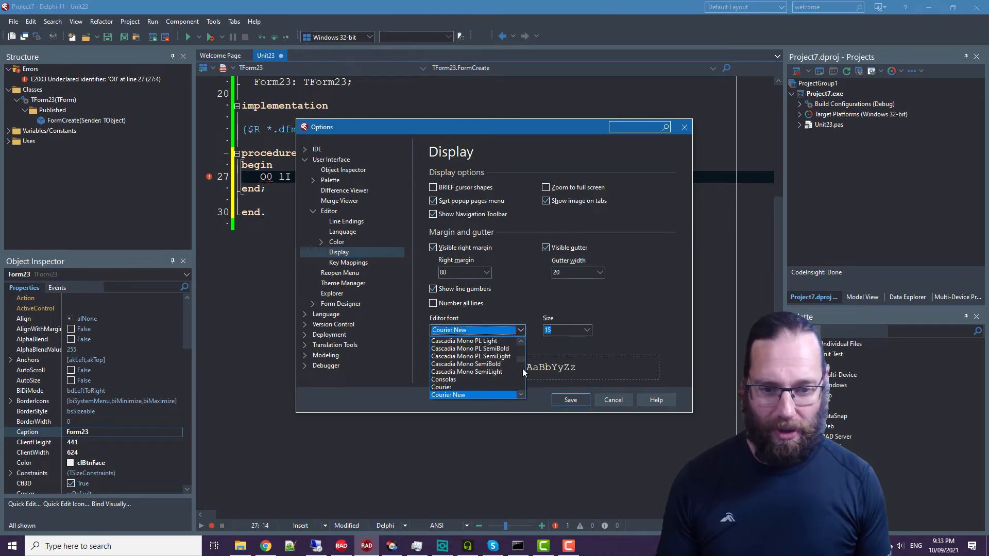
scroll(down, 3)
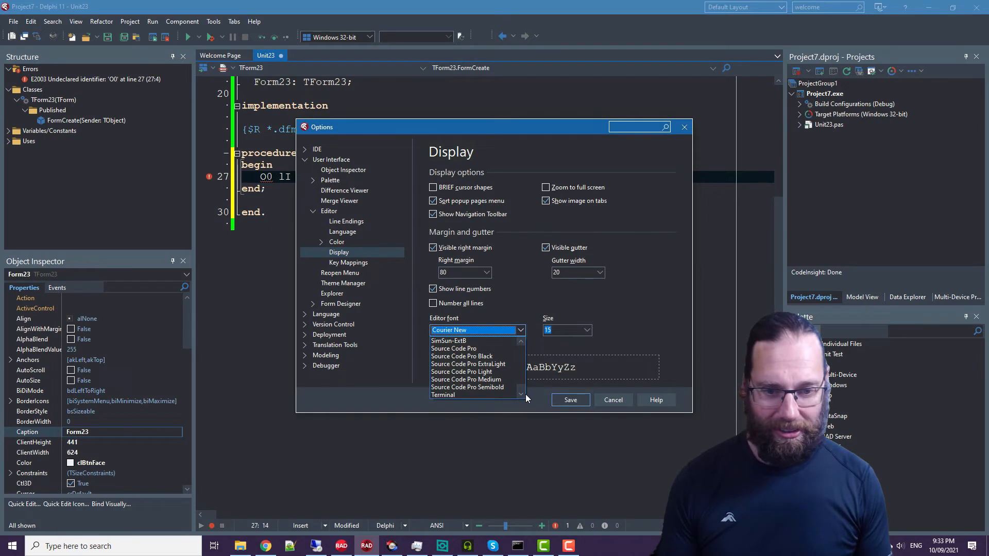
click(453, 349)
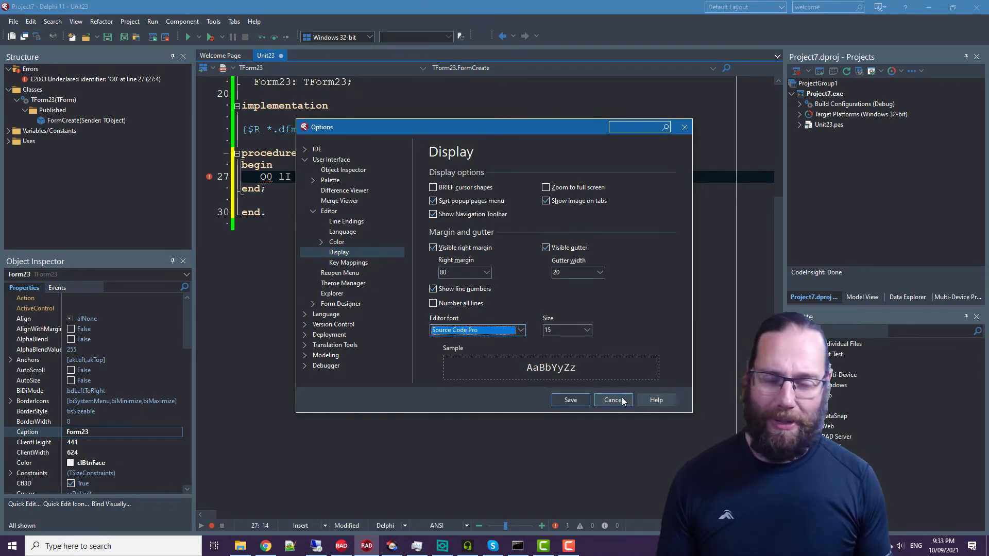
click(612, 400)
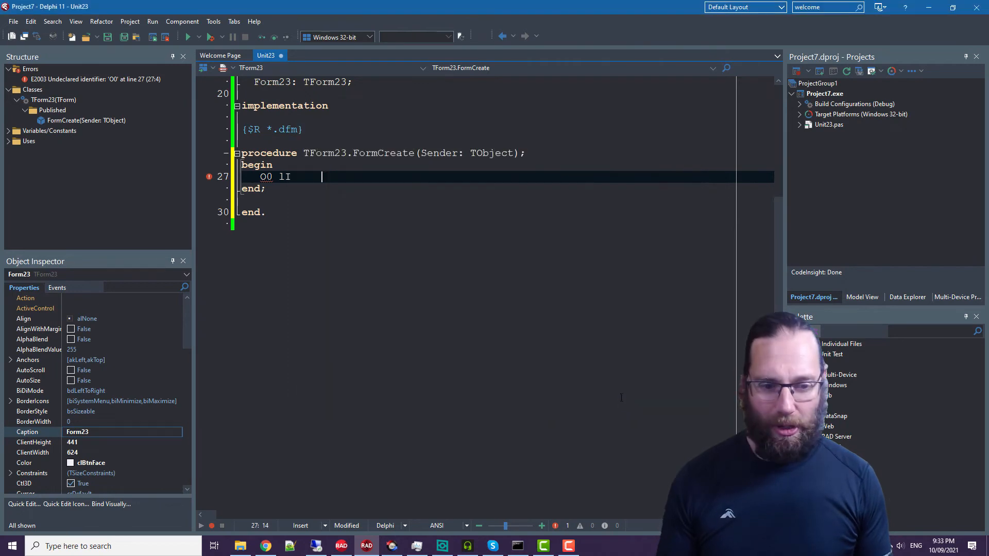